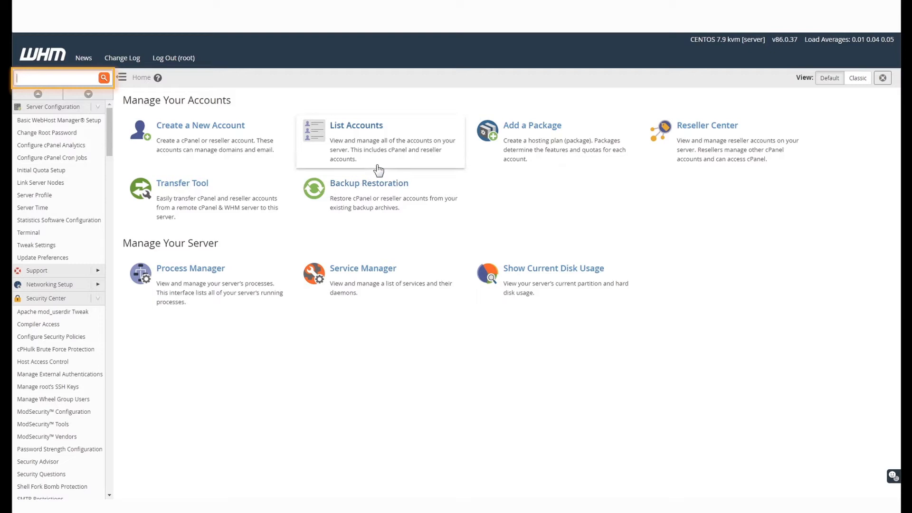
Search the sidebar for 'b' to reach Backup > Legacy Backup Configuration.
{"action": "type", "text": "b"}
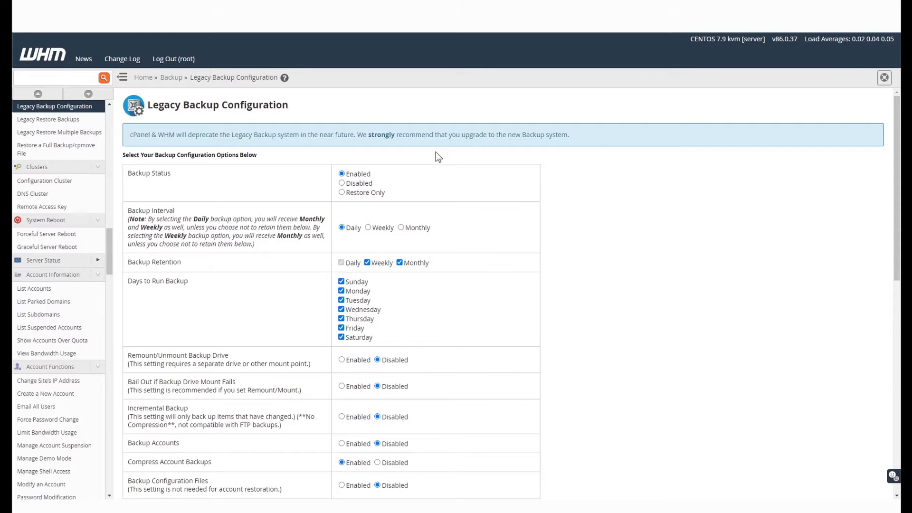
Set legacy Backup Status to Disabled and save the legacy configuration.
{"action": "left_click", "coordinate": [342, 183]}
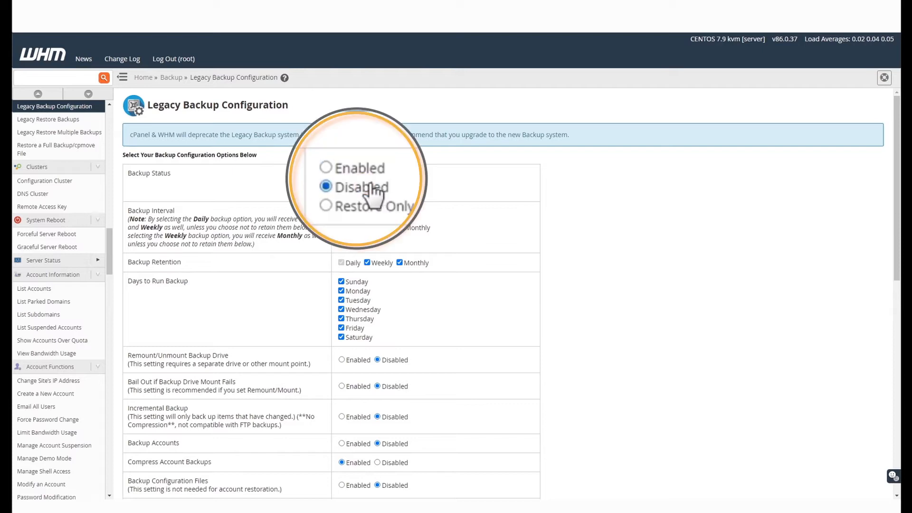
{"action": "scroll", "scroll_direction": "down", "scroll_amount": 3}
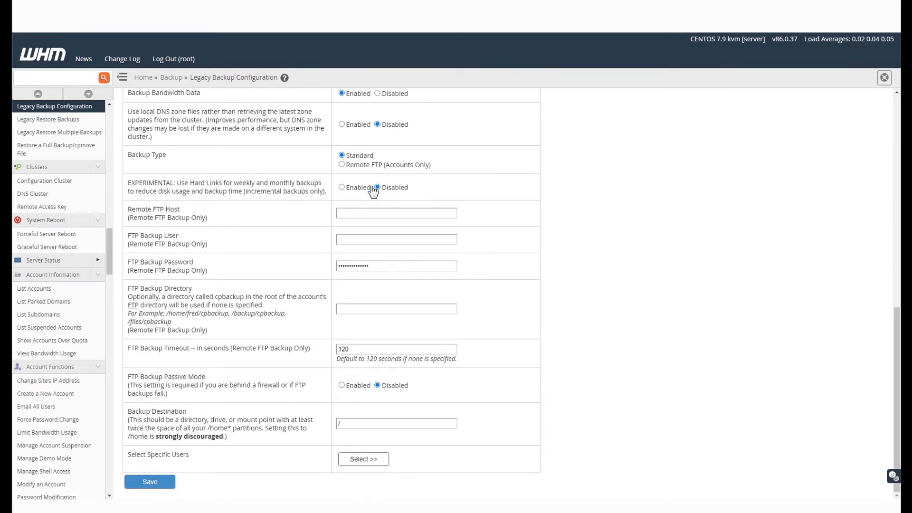
{"action": "left_click", "coordinate": [150, 481]}
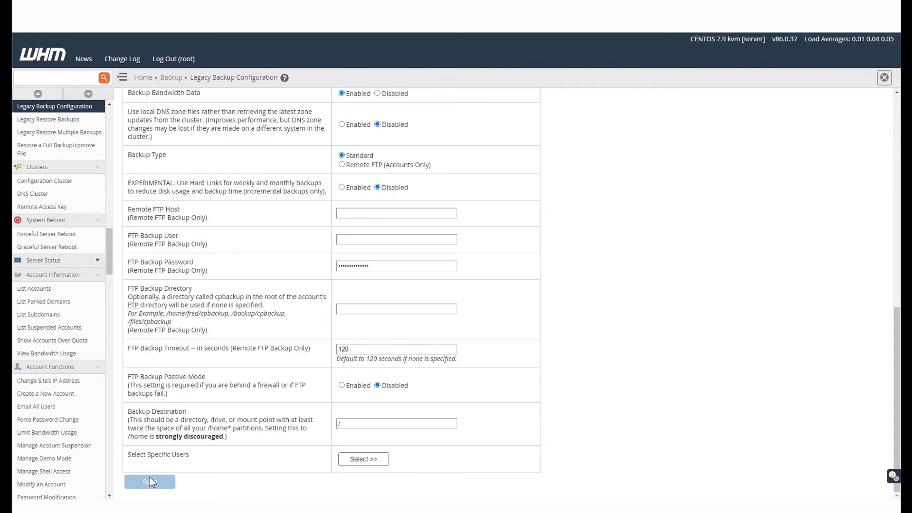
{"action": "left_click", "coordinate": [149, 482]}
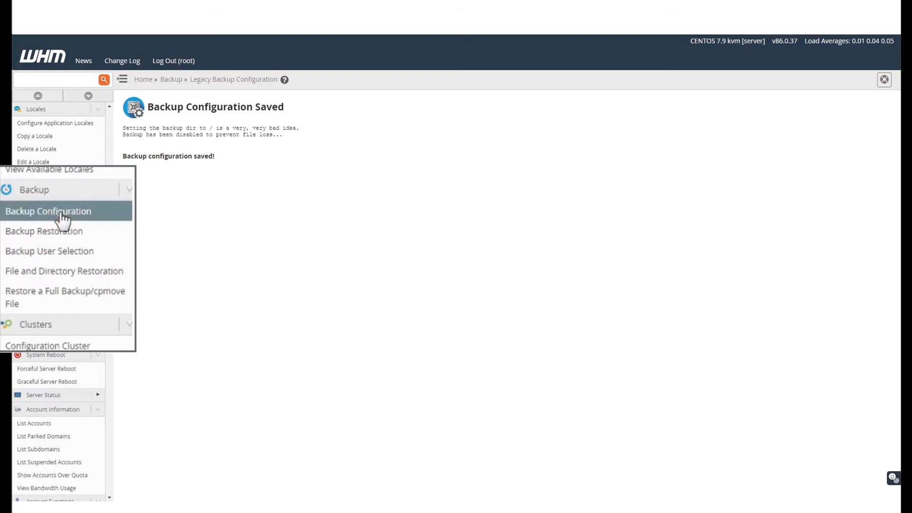
Enable backups on the new Backup Configuration page, then reload it via the breadcrumb.
{"action": "left_click", "coordinate": [48, 211]}
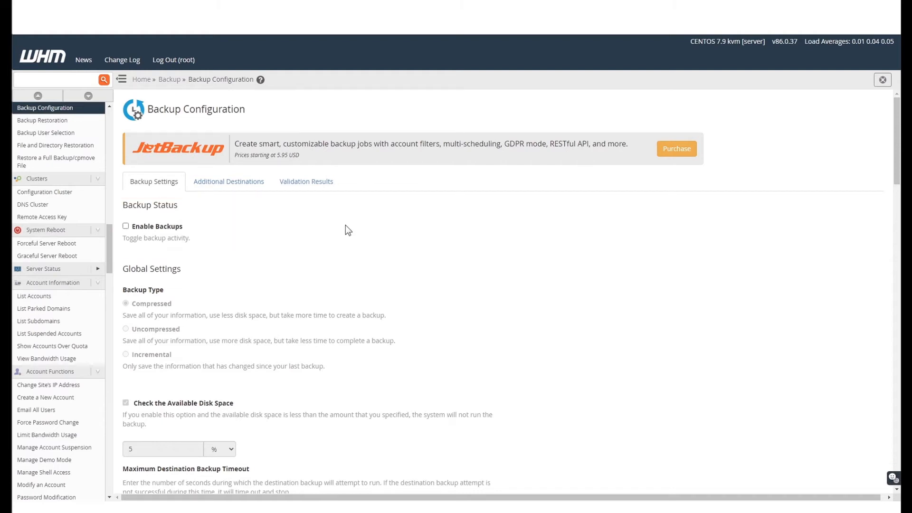
{"action": "left_click", "coordinate": [125, 226]}
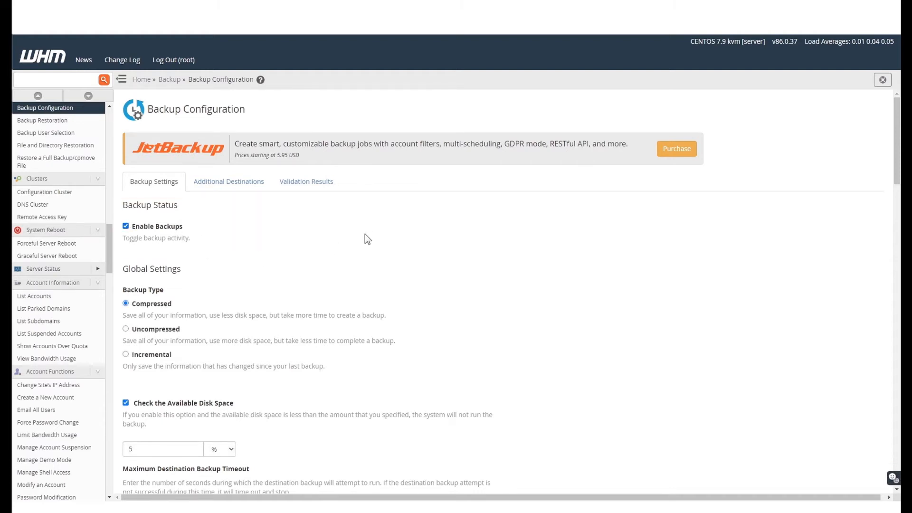
{"action": "scroll", "scroll_direction": "down", "scroll_amount": 3}
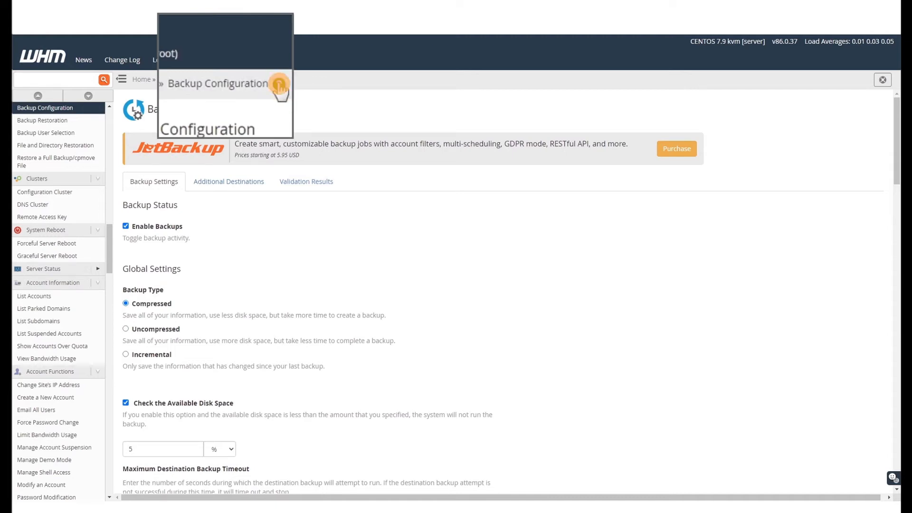
{"action": "left_click", "coordinate": [279, 84]}
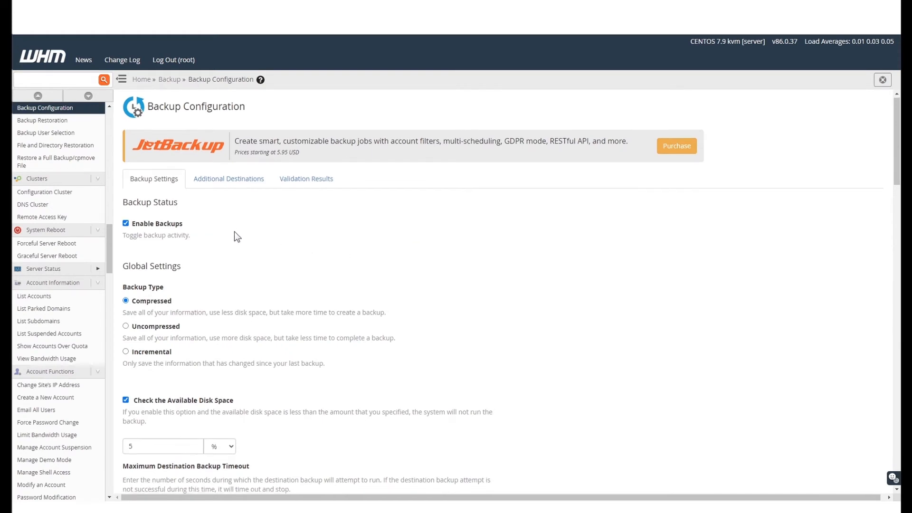
{"action": "scroll", "scroll_direction": "down", "scroll_amount": 3}
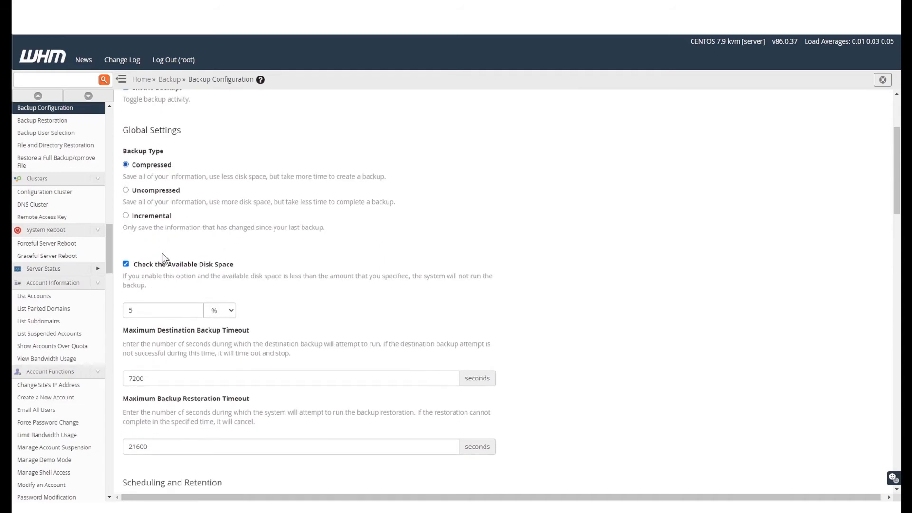
{"action": "mouse_move", "coordinate": [145, 269]}
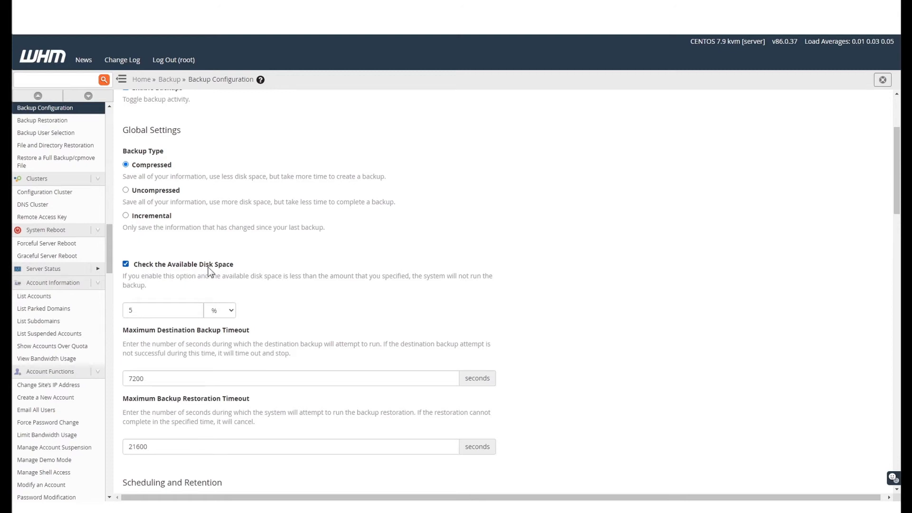
{"action": "scroll", "scroll_direction": "down", "scroll_amount": 3}
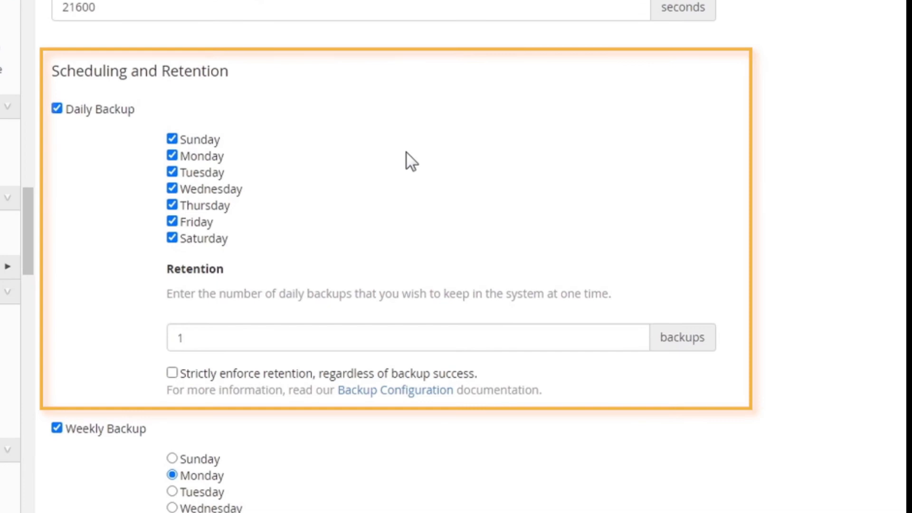
{"action": "mouse_move", "coordinate": [163, 122]}
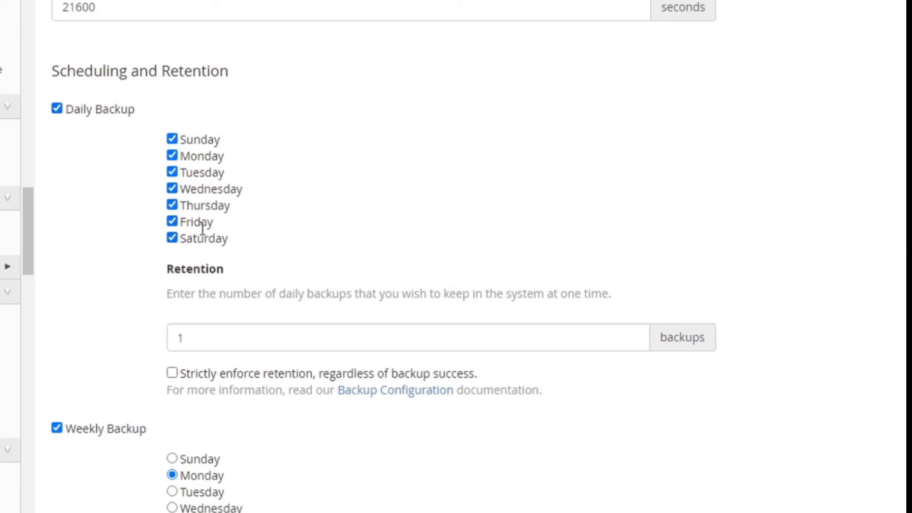
Set weekly backups to Monday with daily on all seven days.
{"action": "left_click", "coordinate": [407, 336]}
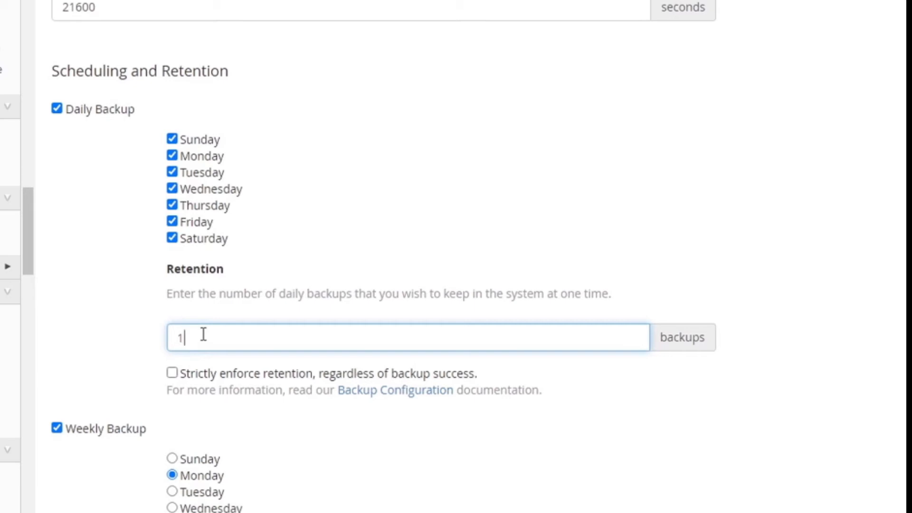
{"action": "scroll", "scroll_direction": "down", "scroll_amount": 3}
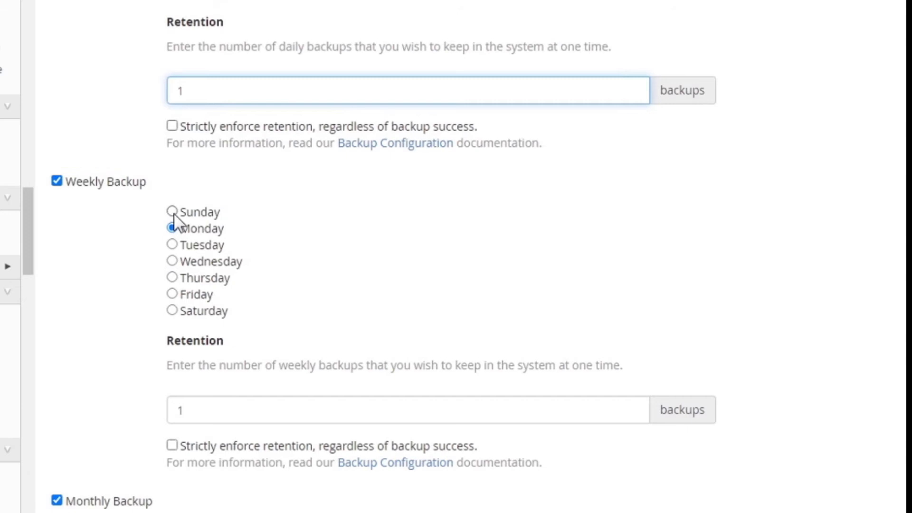
{"action": "left_click", "coordinate": [171, 228]}
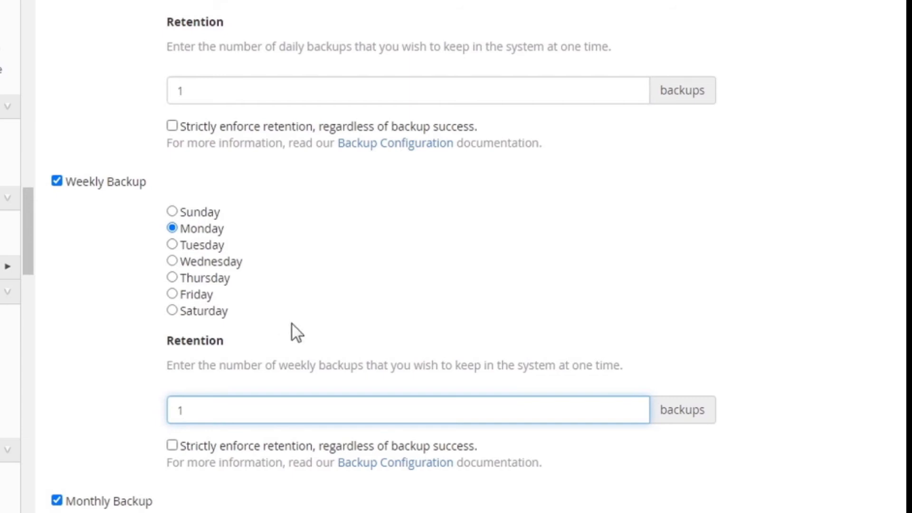
{"action": "scroll", "scroll_direction": "down", "scroll_amount": 3}
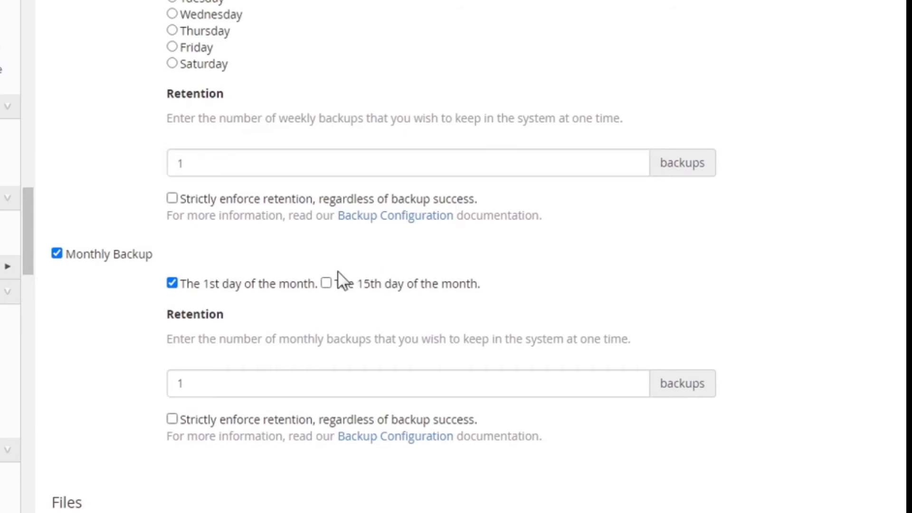
Keep monthly backups on only the 1st, retaining 1 backup.
{"action": "left_click", "coordinate": [327, 283]}
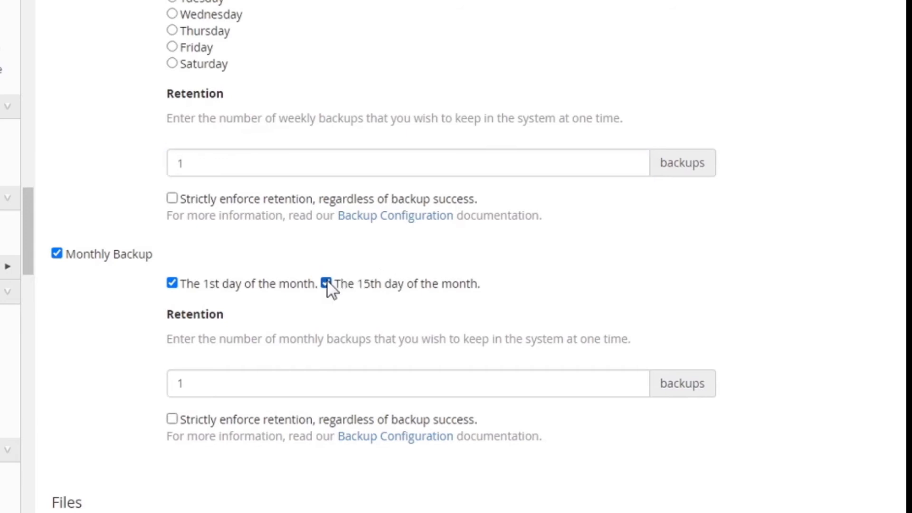
{"action": "left_click", "coordinate": [326, 285]}
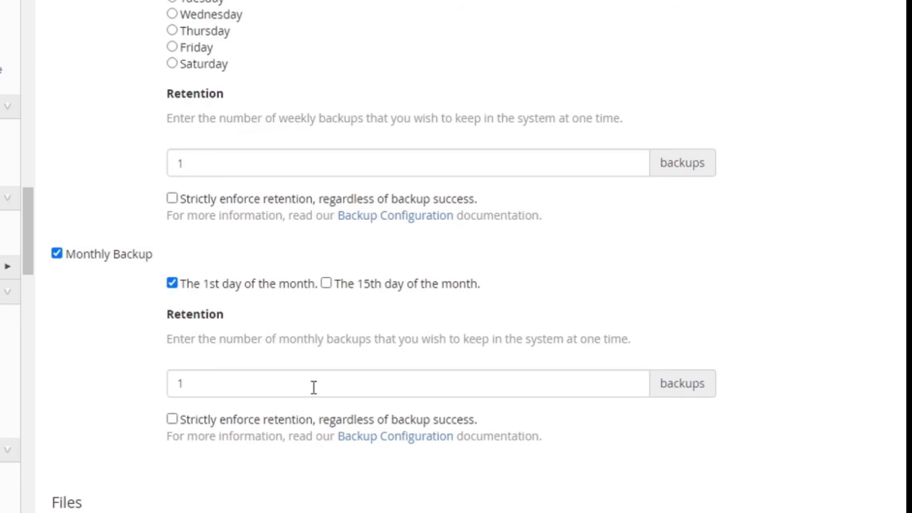
{"action": "scroll", "scroll_direction": "down", "scroll_amount": 3}
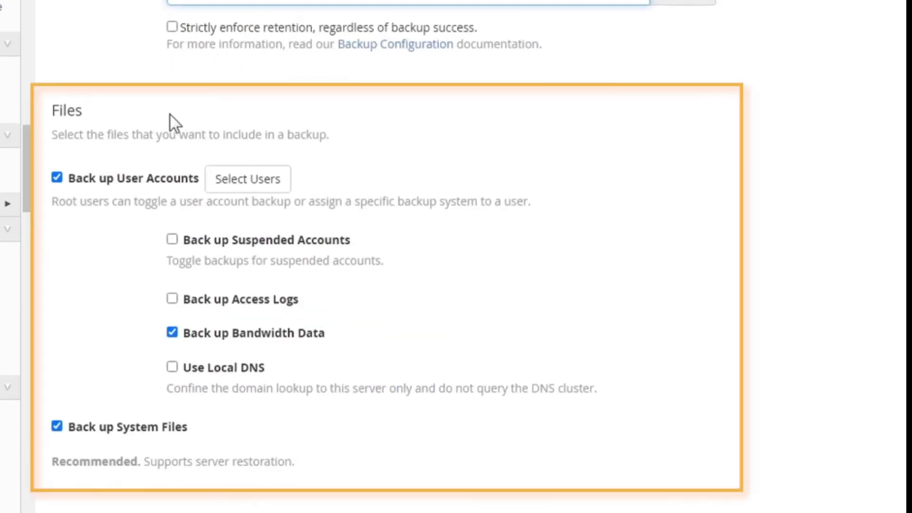
Open Select Users for Back up User Accounts, listing twelve accounts.
{"action": "scroll", "scroll_direction": "down", "scroll_amount": 3}
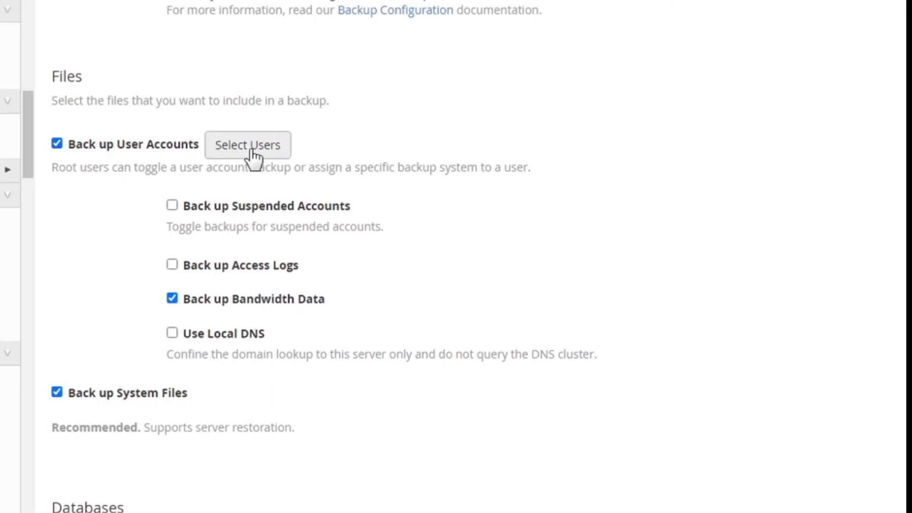
{"action": "left_click", "coordinate": [247, 145]}
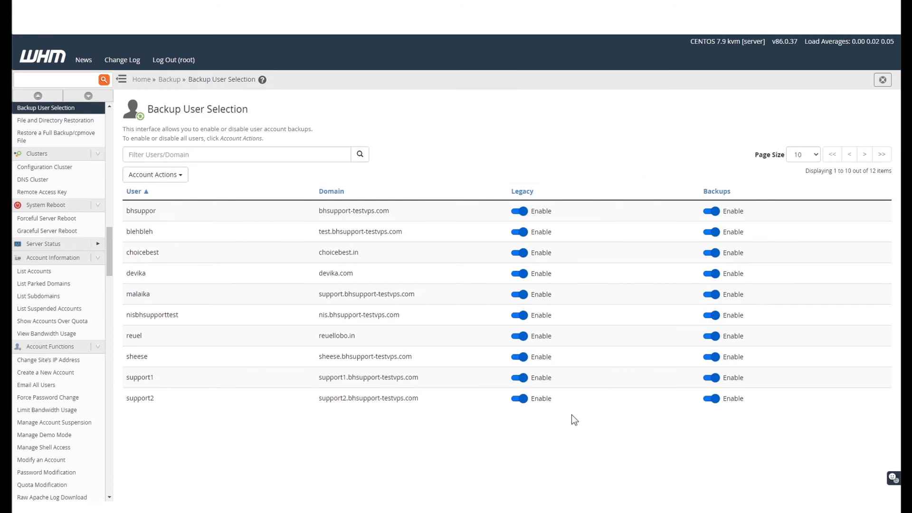
{"action": "mouse_move", "coordinate": [563, 431]}
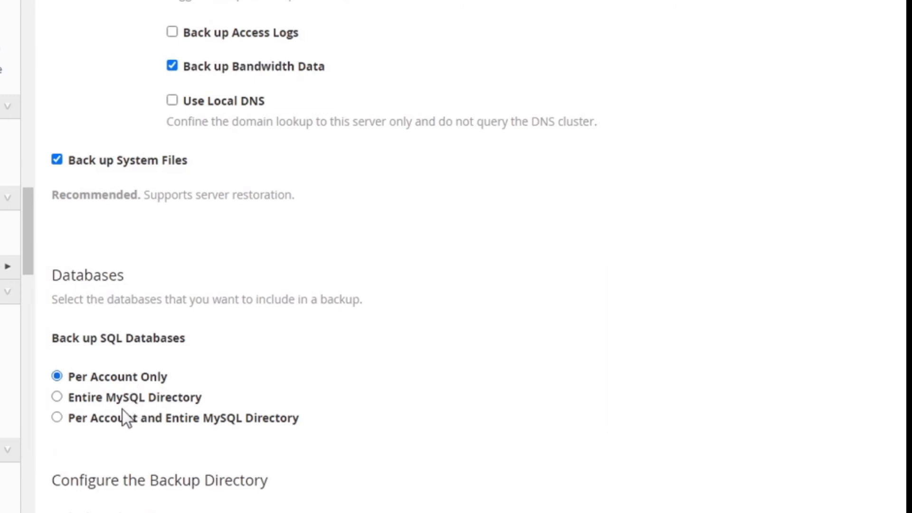
{"action": "mouse_move", "coordinate": [131, 446]}
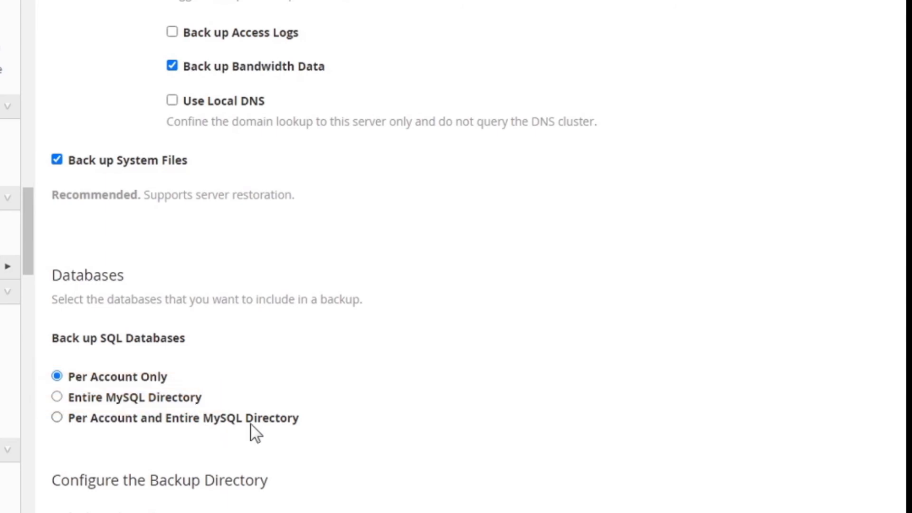
{"action": "mouse_move", "coordinate": [175, 417]}
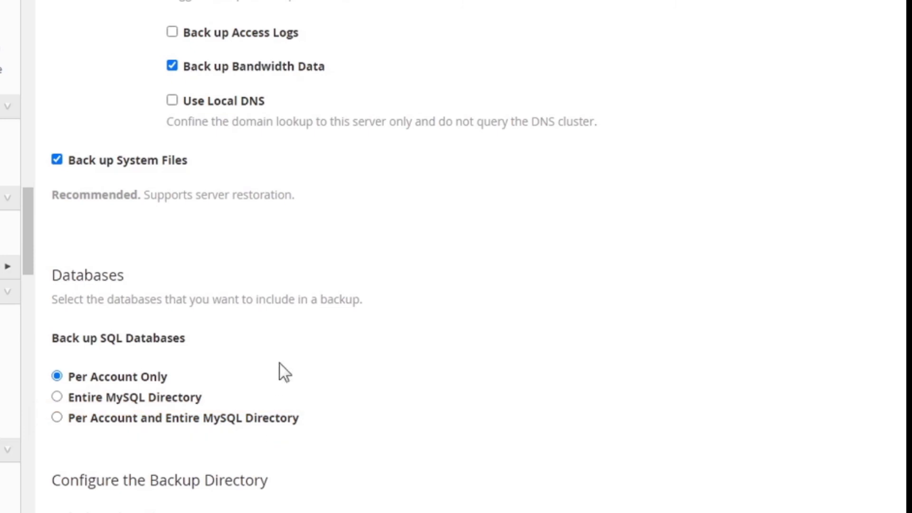
{"action": "scroll", "scroll_direction": "down", "scroll_amount": 3}
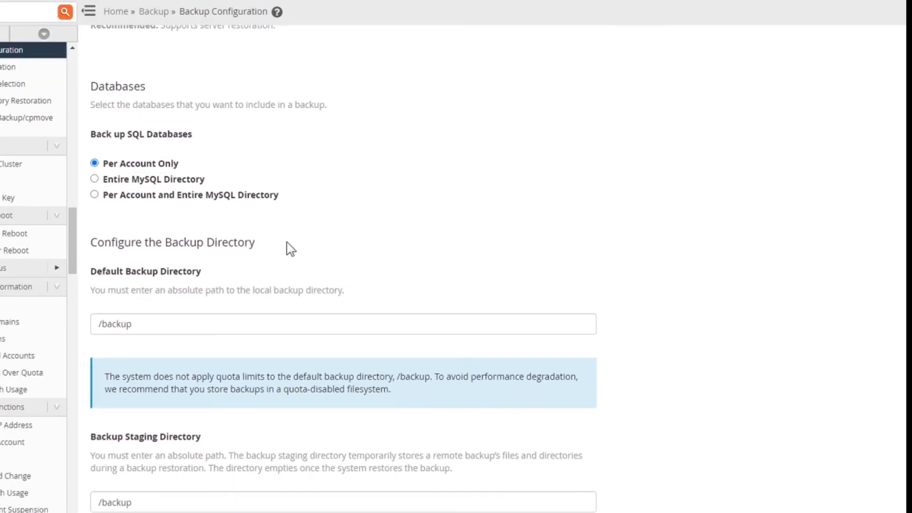
Save the backup configuration with /backup as the directory.
{"action": "scroll", "scroll_direction": "down", "scroll_amount": 3}
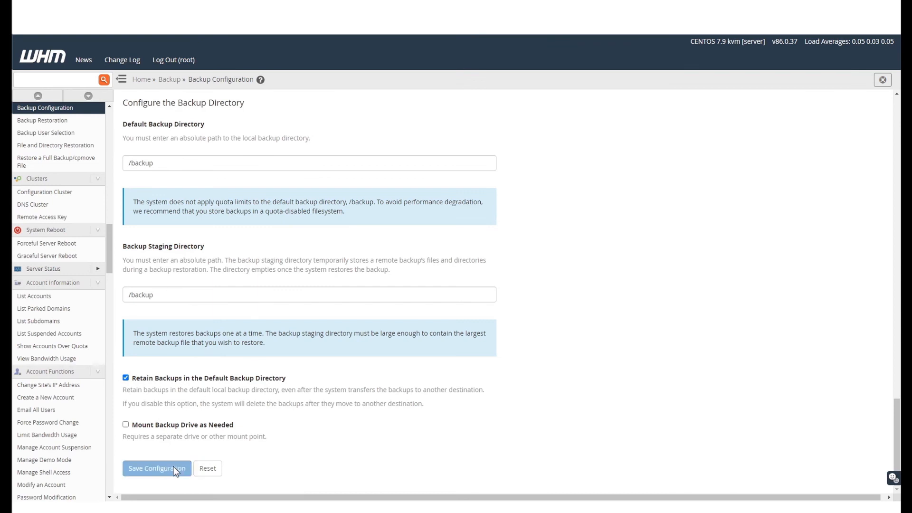
{"action": "left_click", "coordinate": [156, 468]}
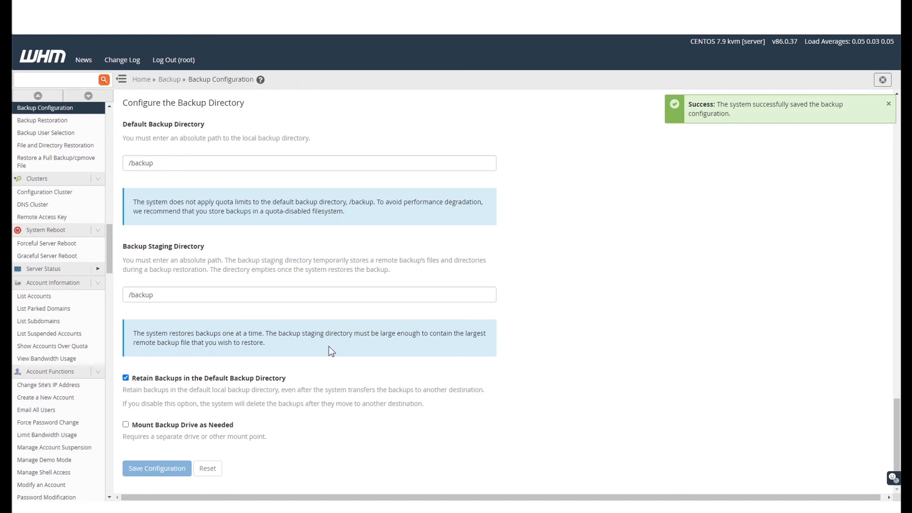
{"action": "mouse_move", "coordinate": [331, 336]}
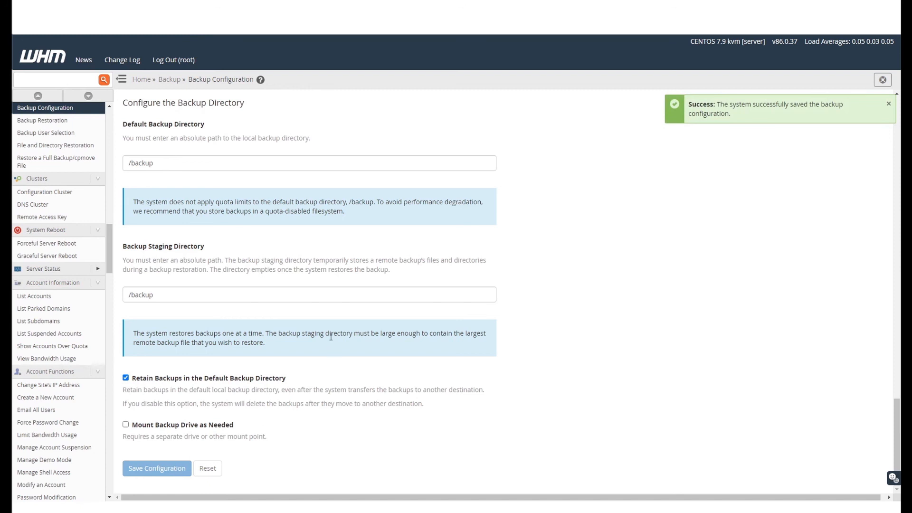